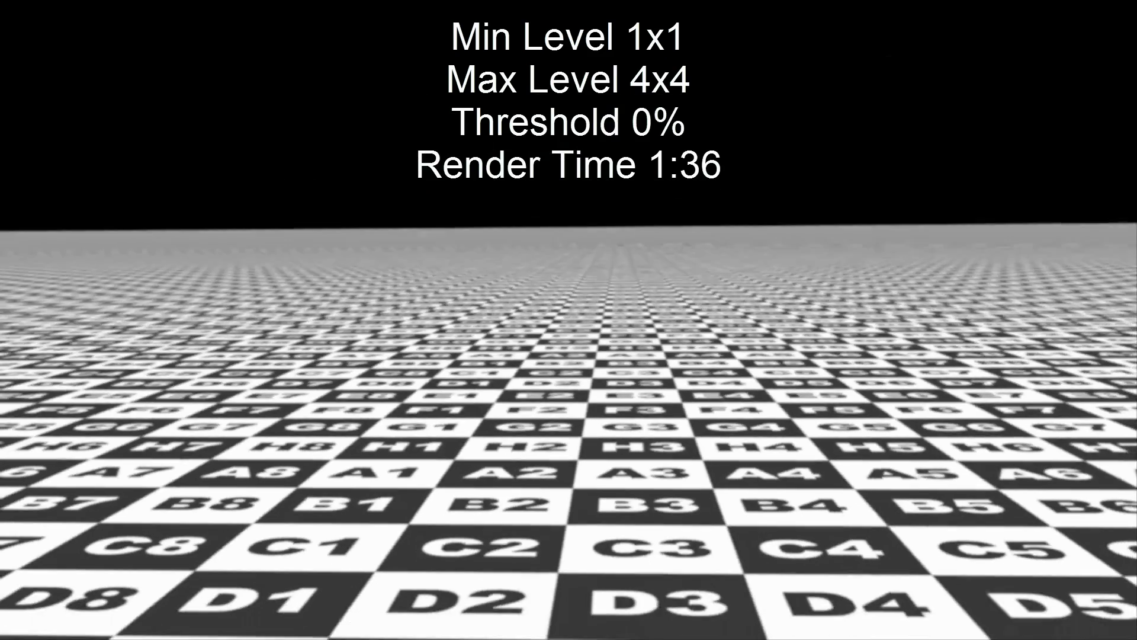
scroll(down, 3)
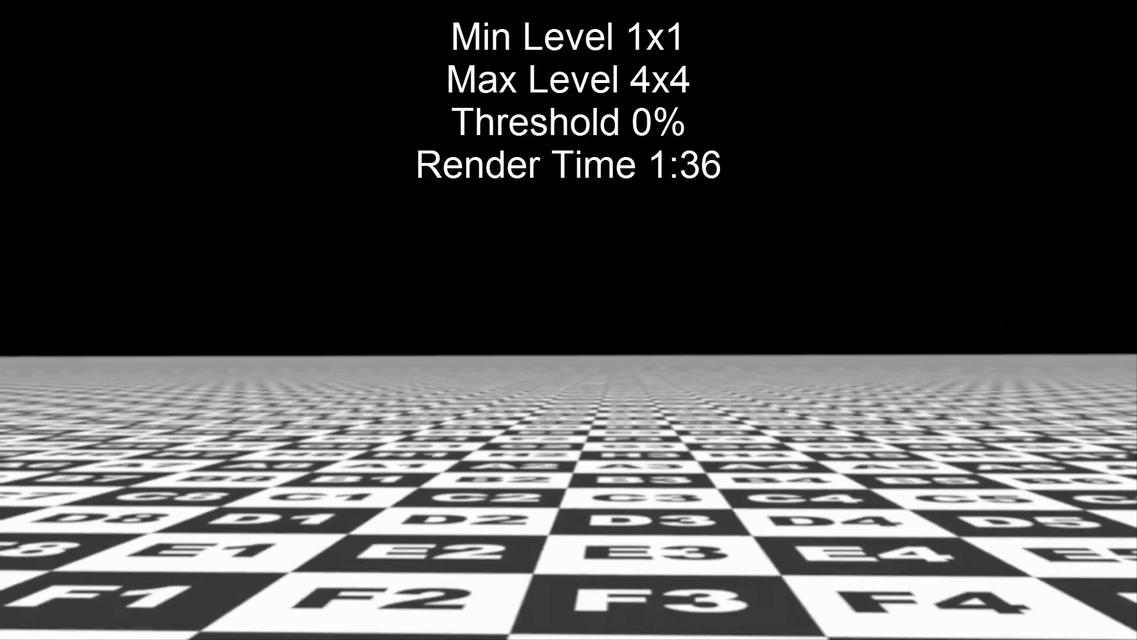